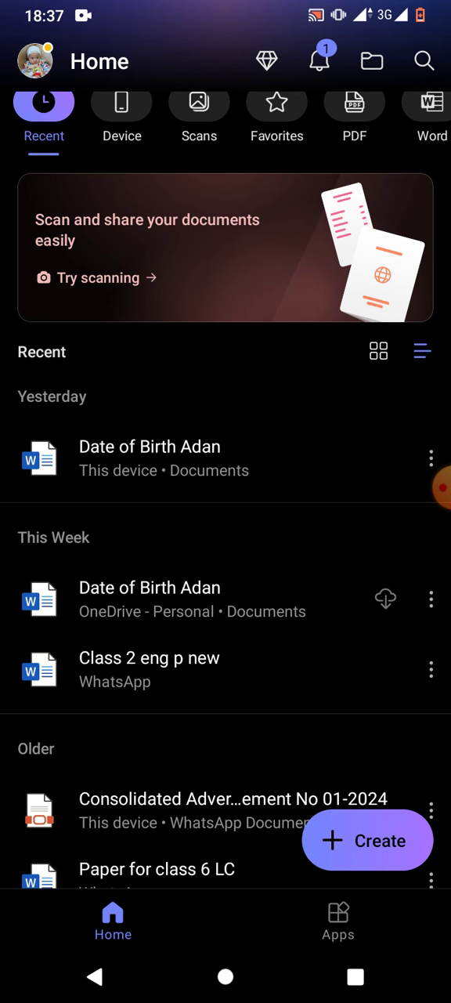
From Create, pick Word to show the new-document options.
left_click(366, 840)
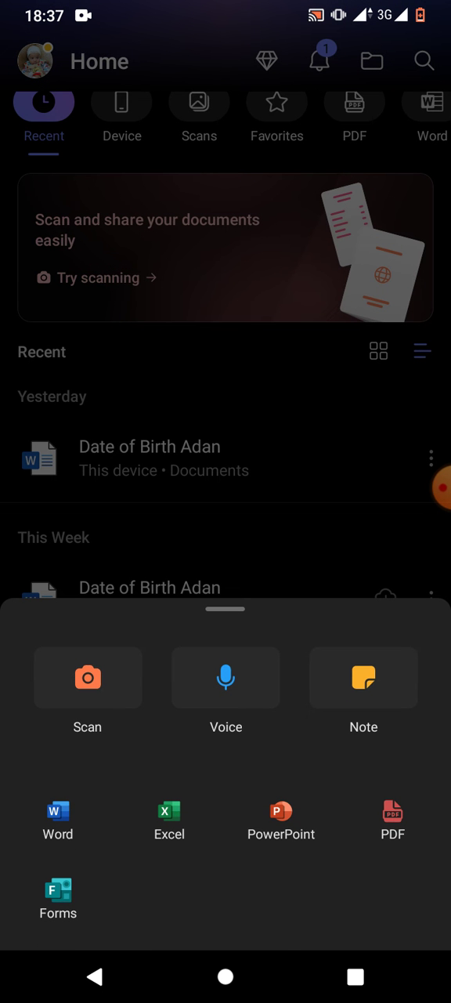
left_click(57, 811)
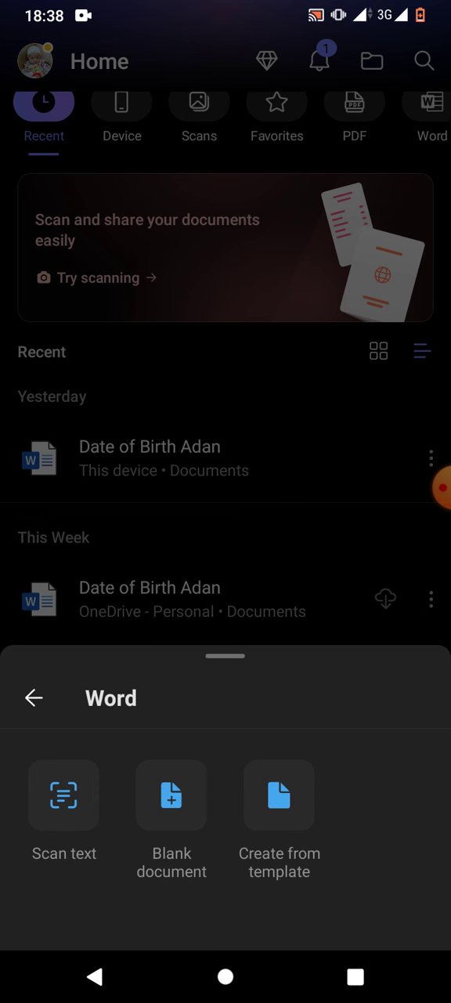
Open a new Blank document in Word.
left_click(172, 795)
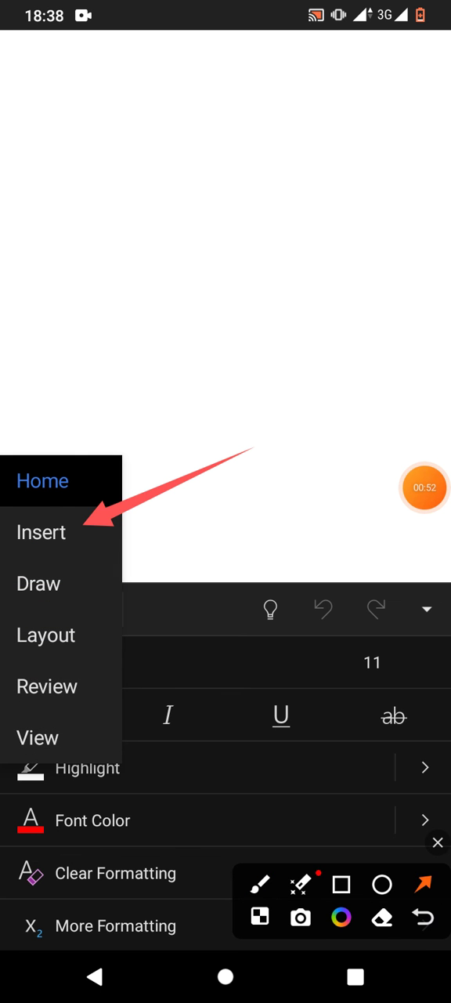
Insert an empty equation from the ribbon's Insert commands.
left_click(437, 843)
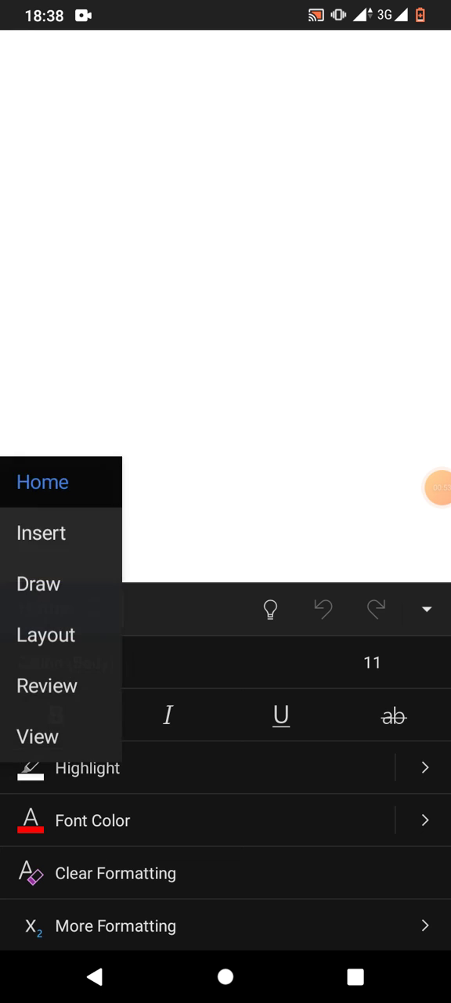
left_click(41, 532)
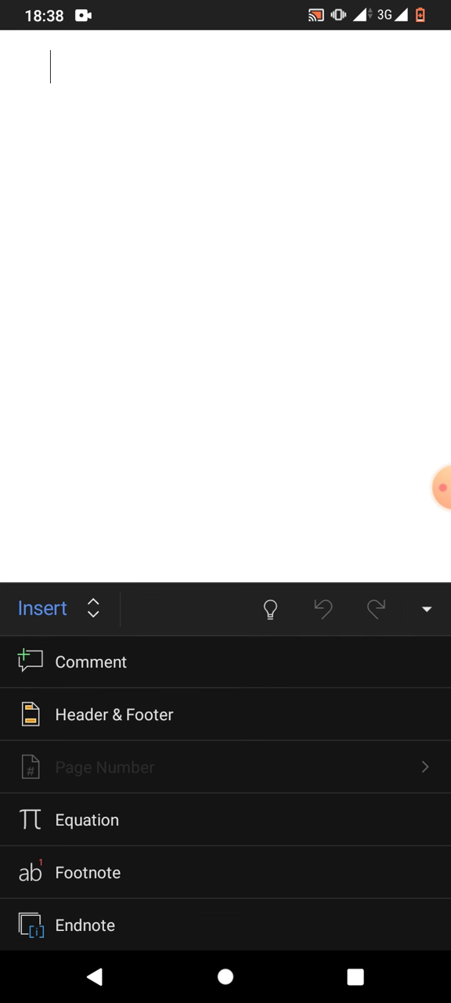
left_click(436, 488)
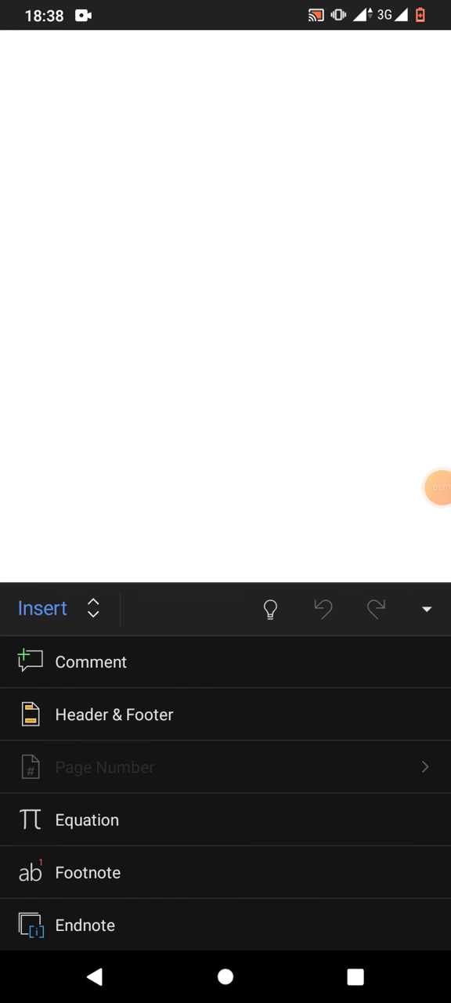
left_click(86, 818)
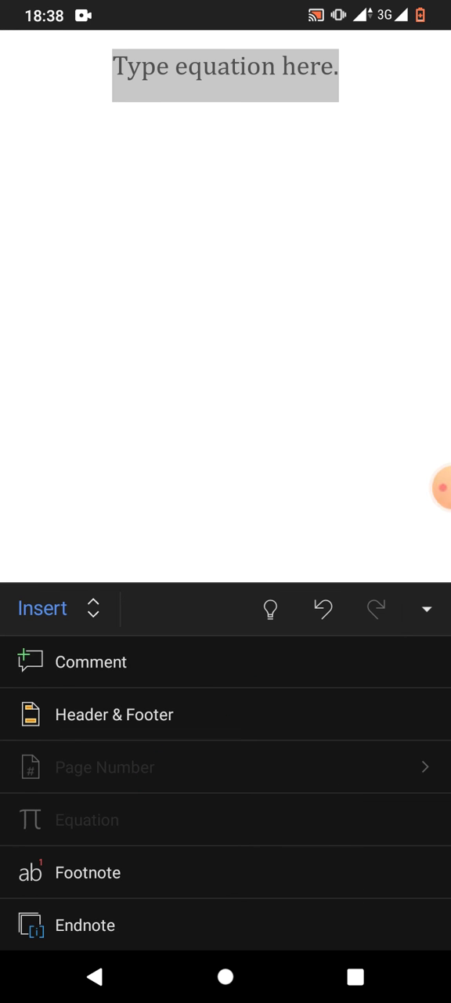
Type \infty into the equation placeholder to produce the ∞ symbol.
left_click(225, 67)
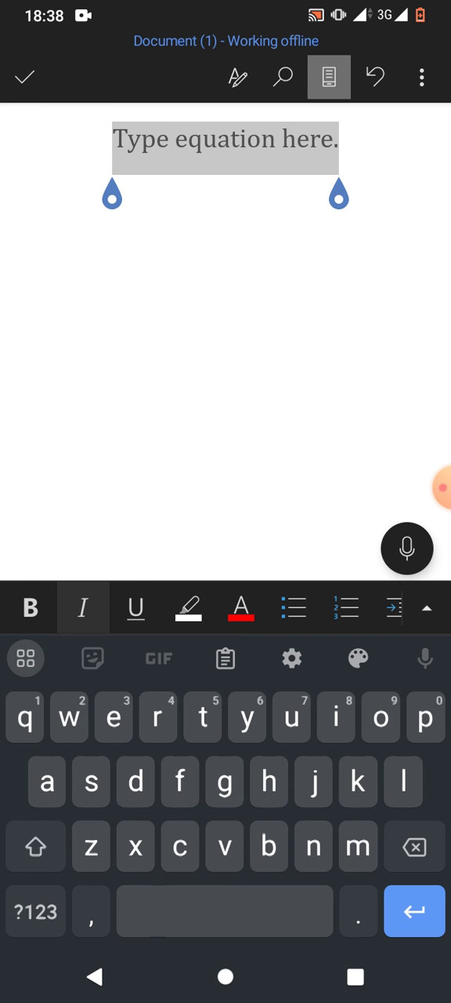
left_click(35, 911)
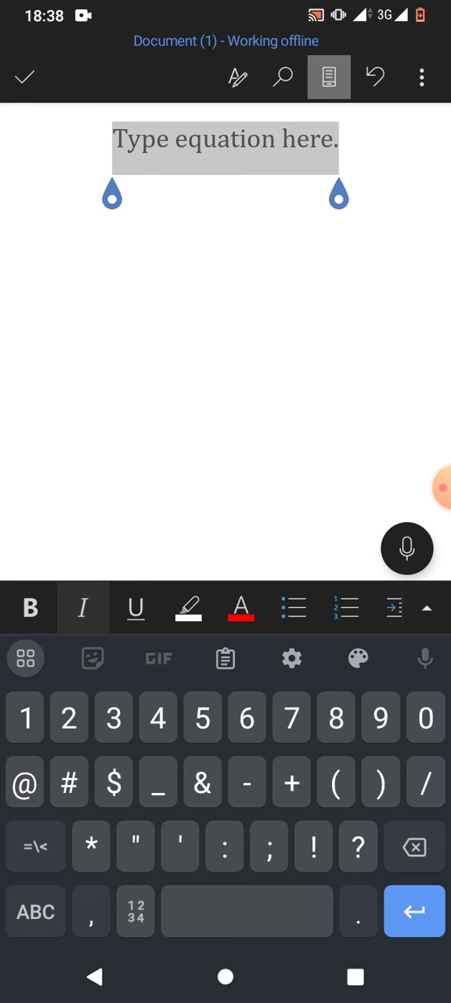
type("\\")
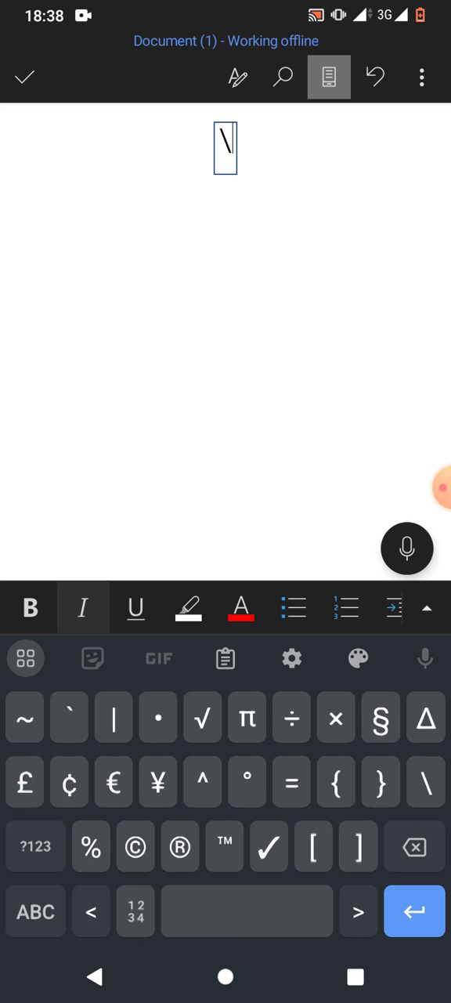
left_click(34, 911)
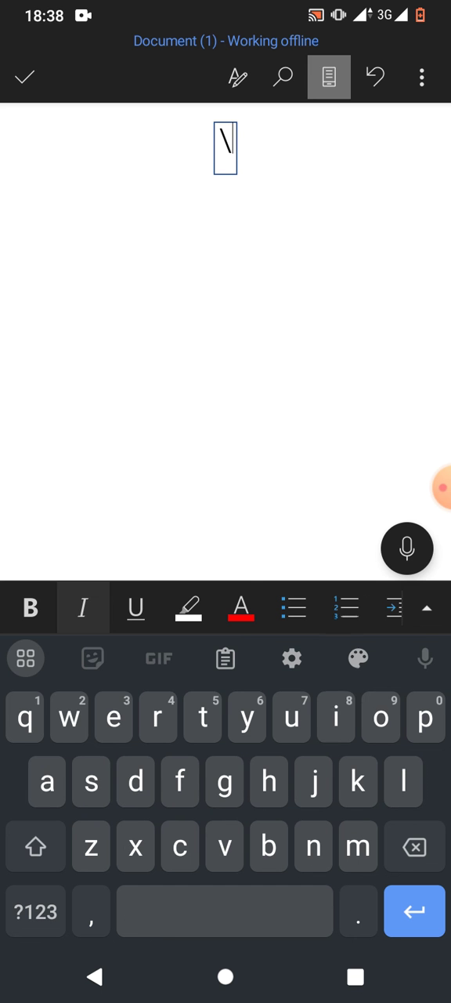
type("infty")
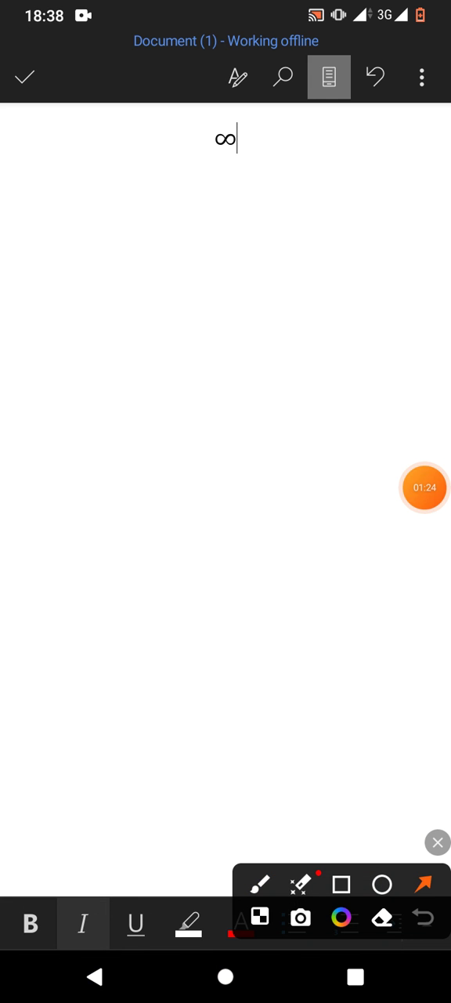
left_click(437, 842)
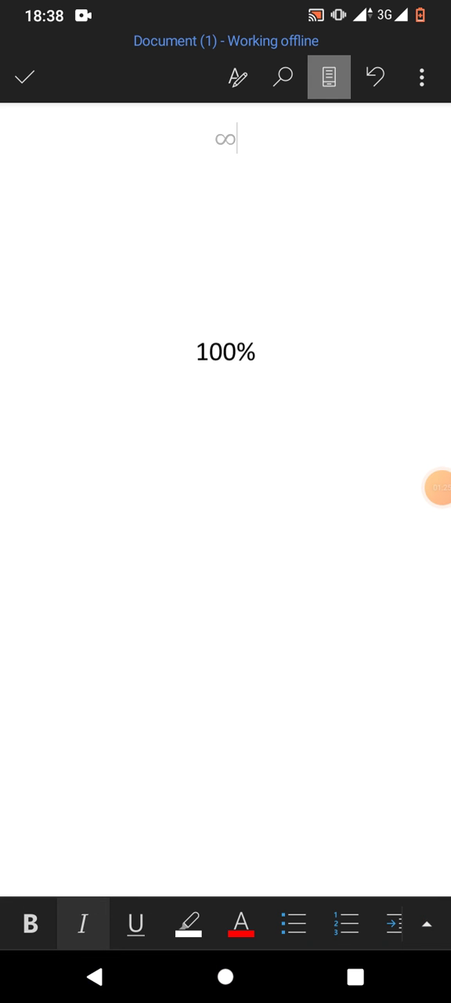